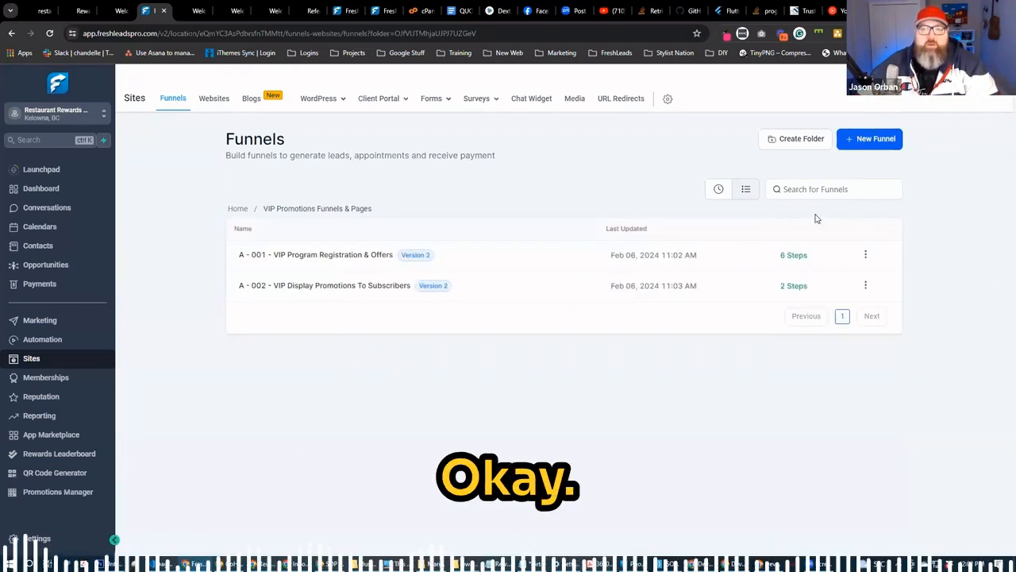
Start a new funnel in the VIP Promotions folder to bring up the creation form
click(870, 138)
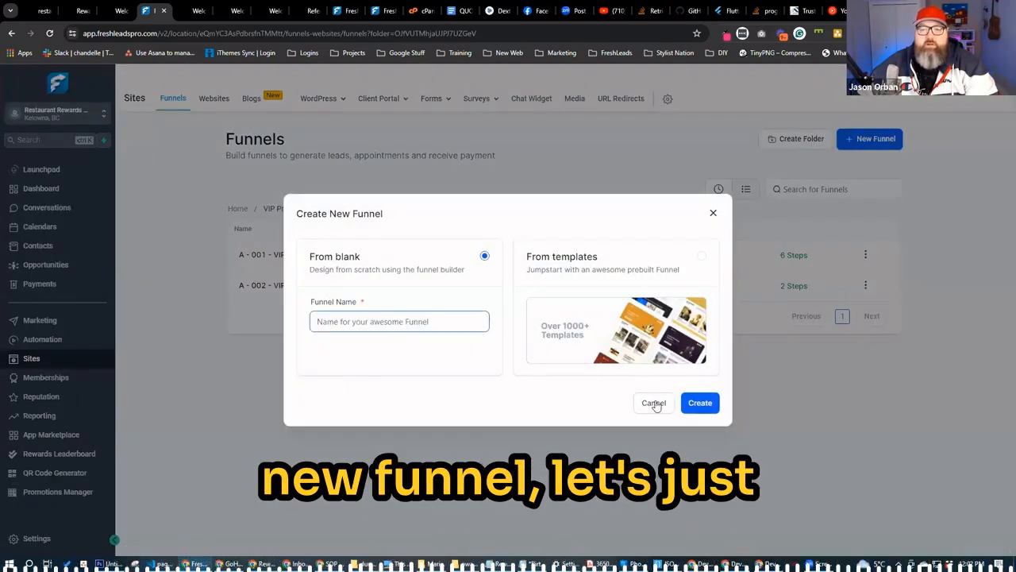
Cancel the Create New Funnel form, keeping the two existing VIP Promotions funnels
click(653, 402)
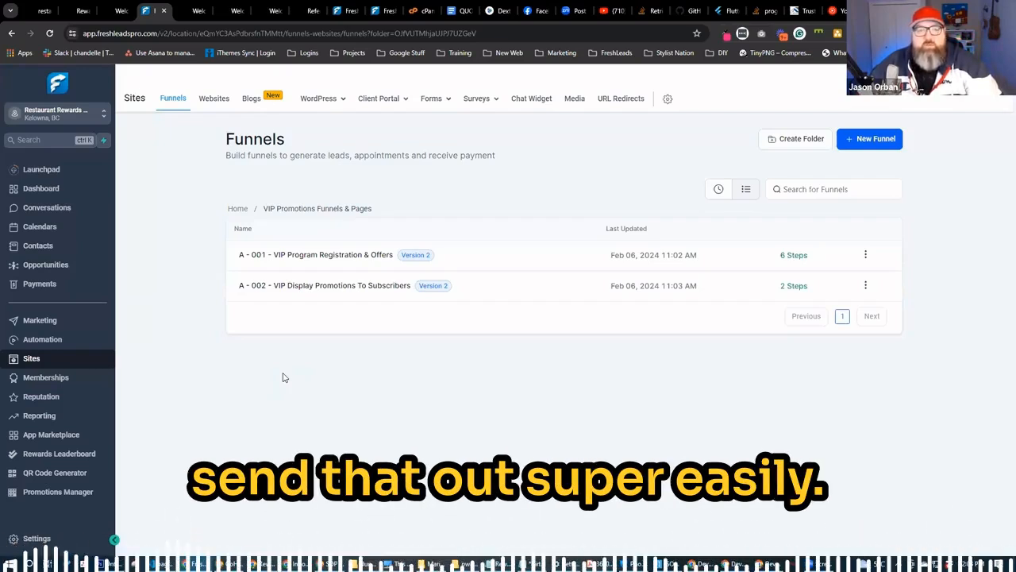
mouse_move(199, 454)
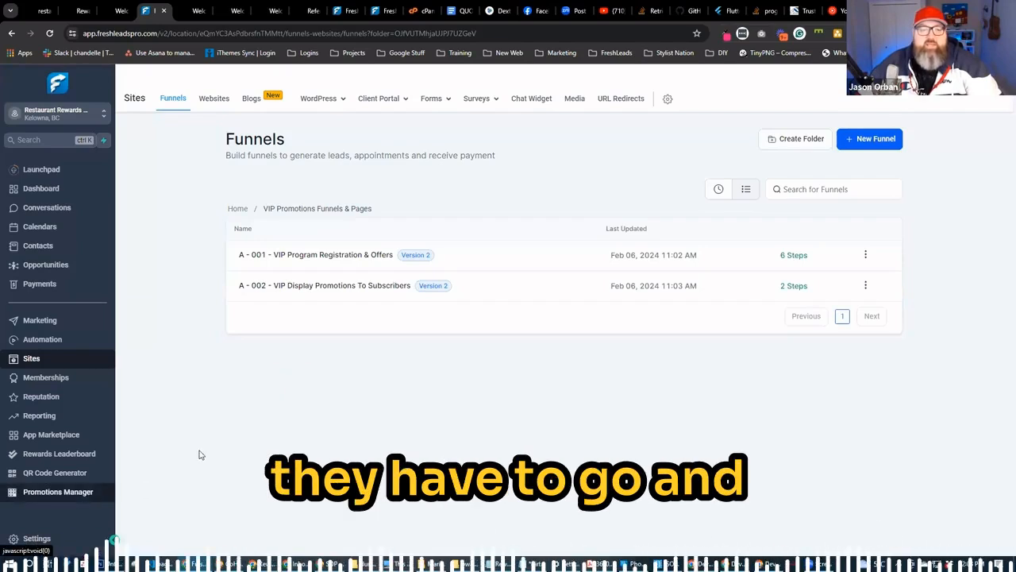
Open Promotions Manager and scroll through the five promotions, including Black Friday in March
click(57, 492)
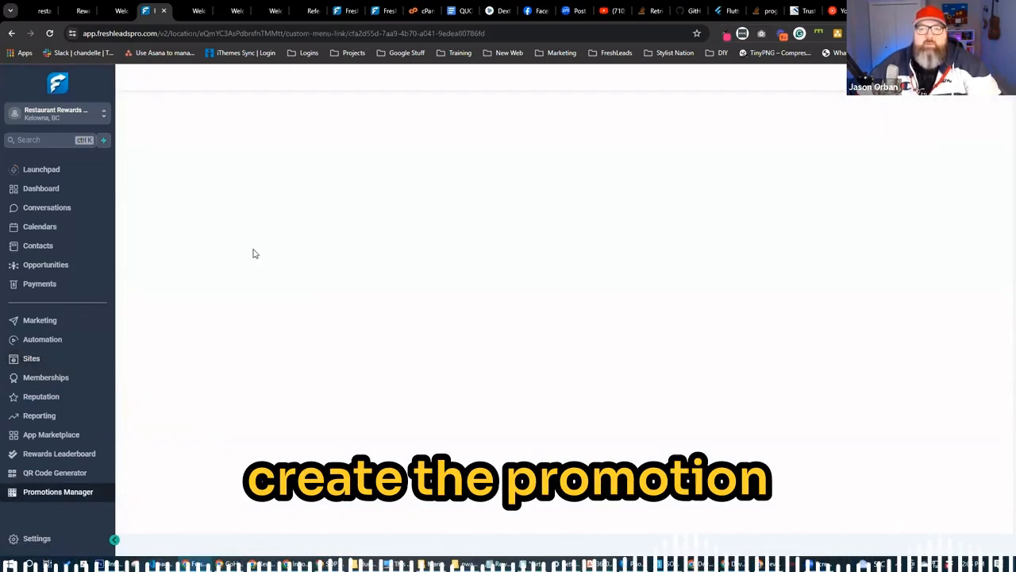
click(57, 491)
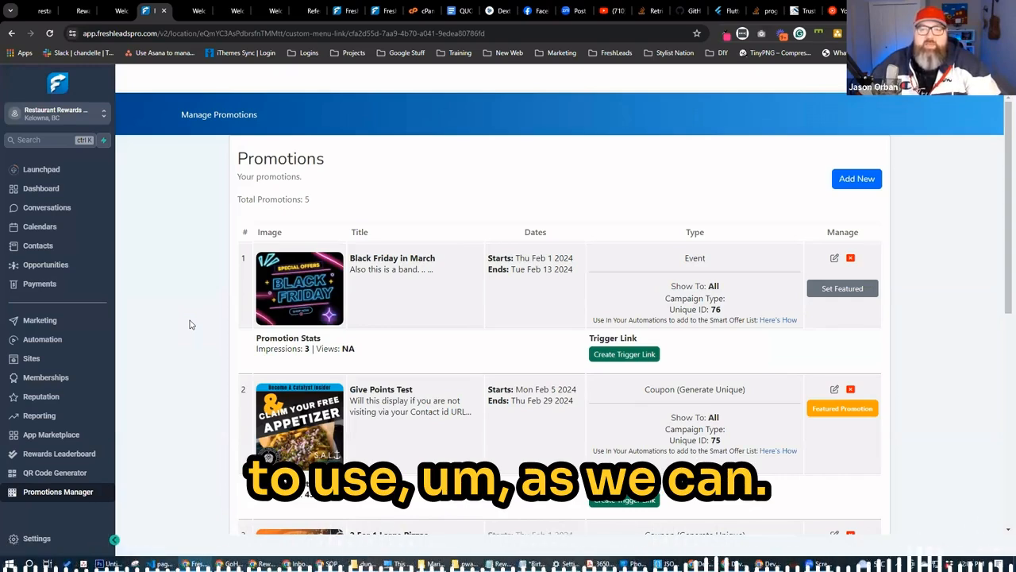
scroll(down, 3)
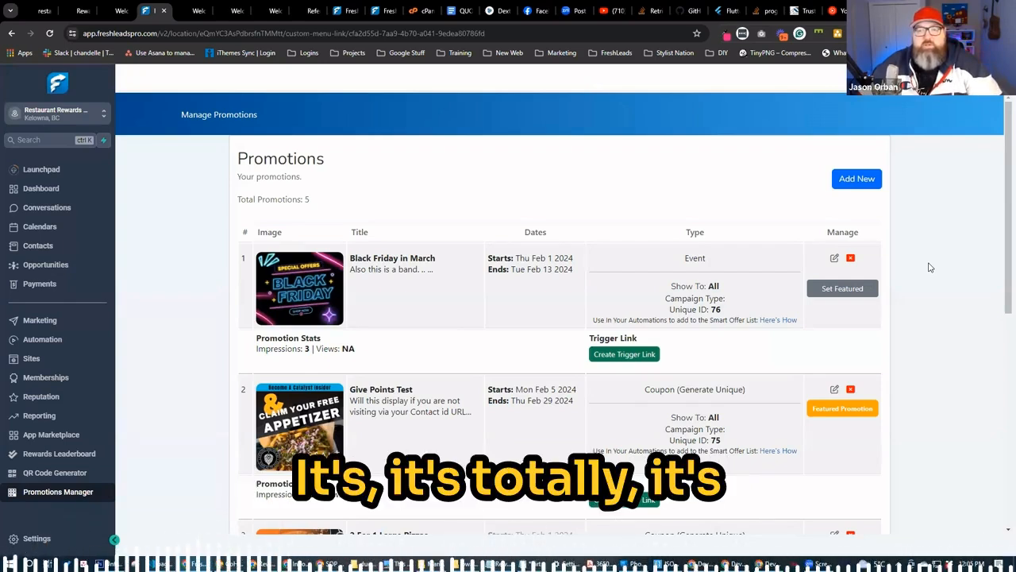
click(40, 283)
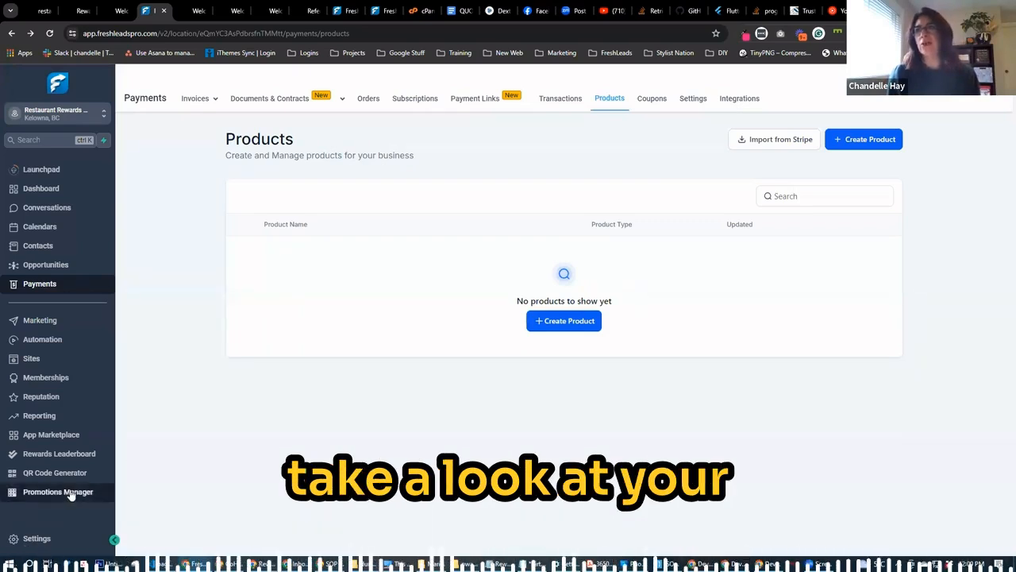
click(57, 491)
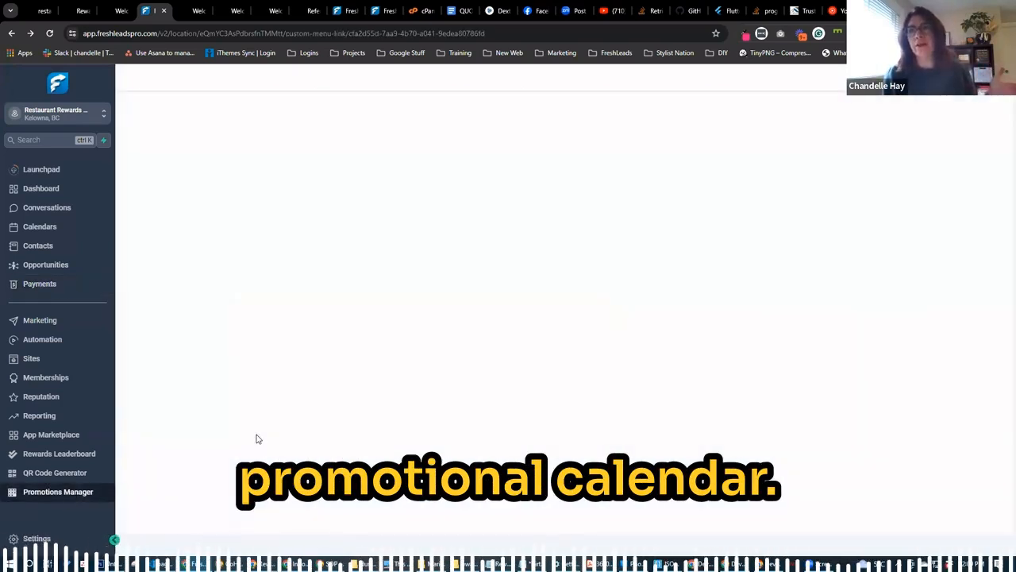
click(58, 491)
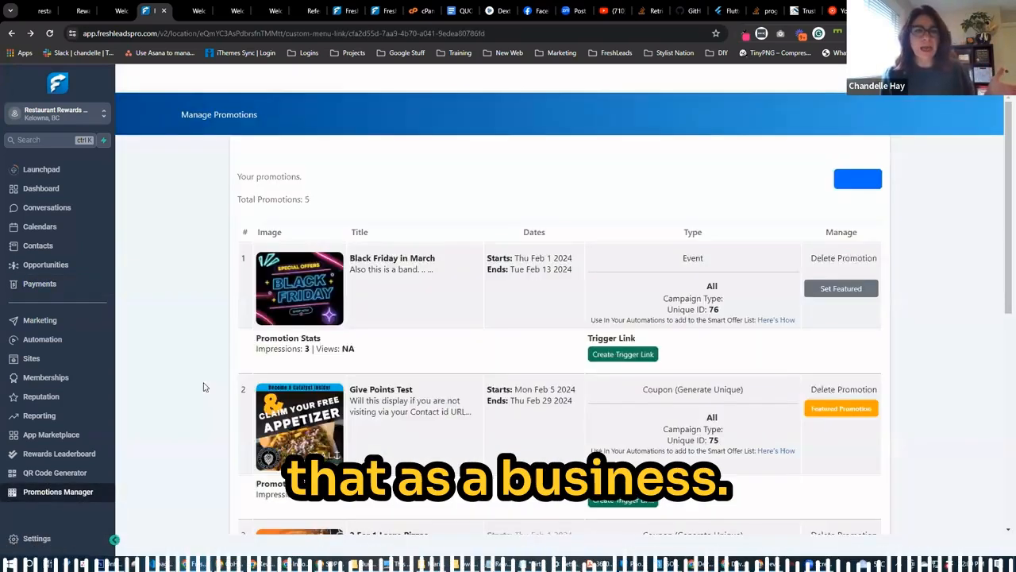